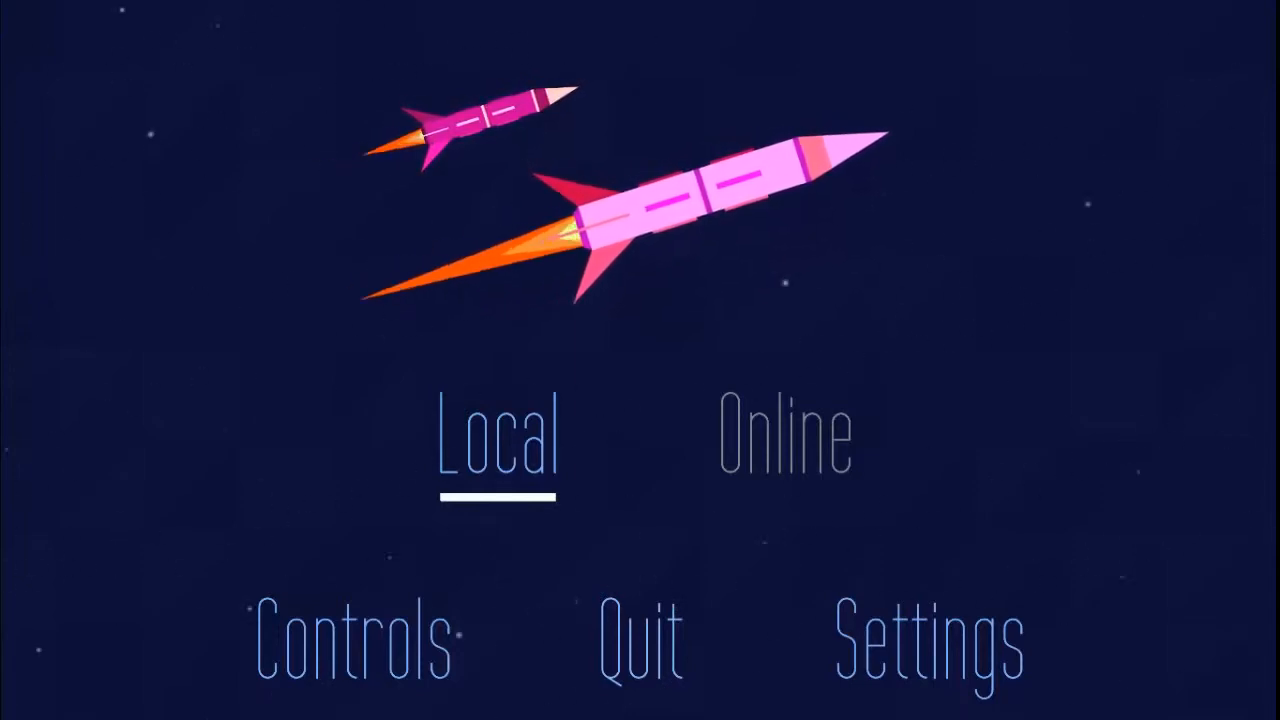
click(496, 436)
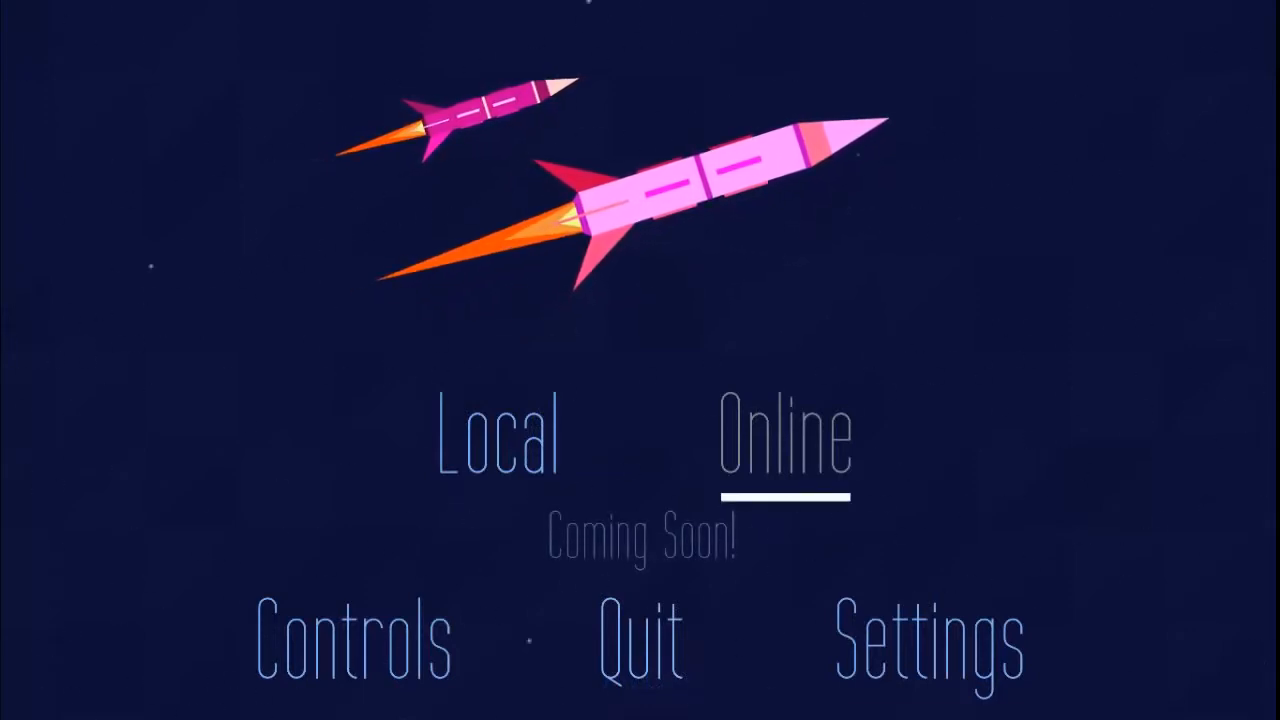
click(926, 638)
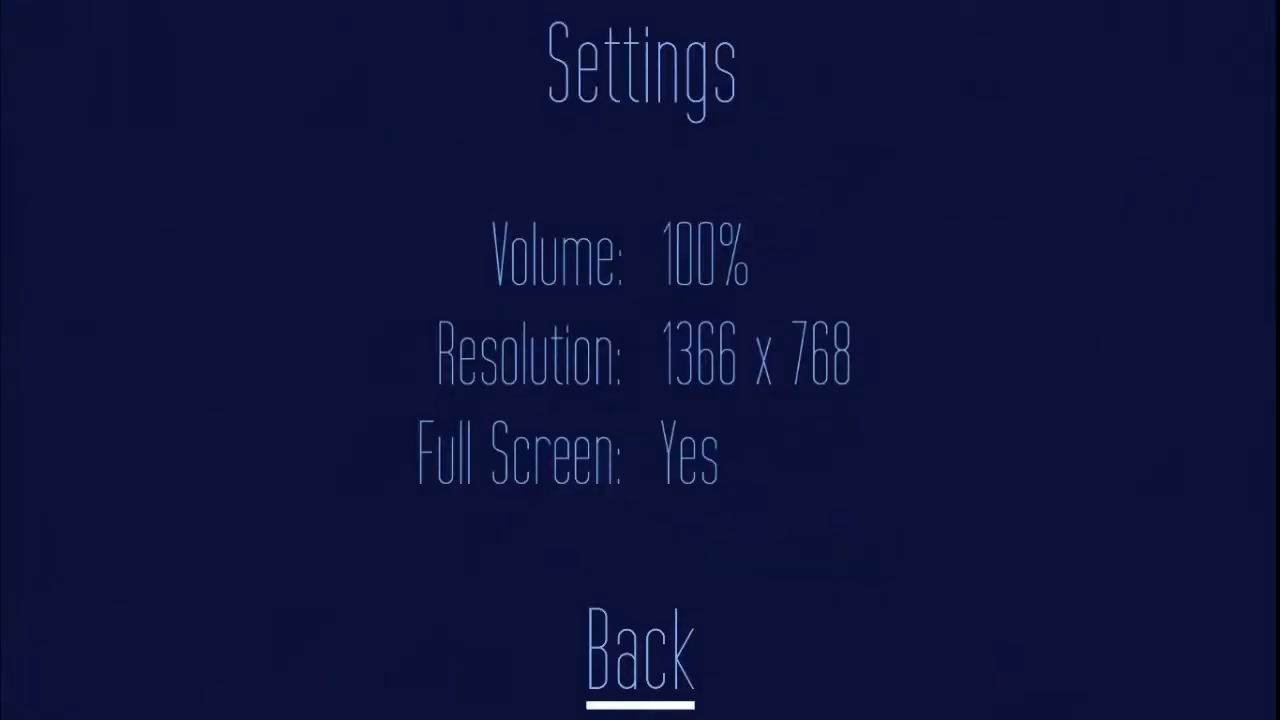
click(640, 650)
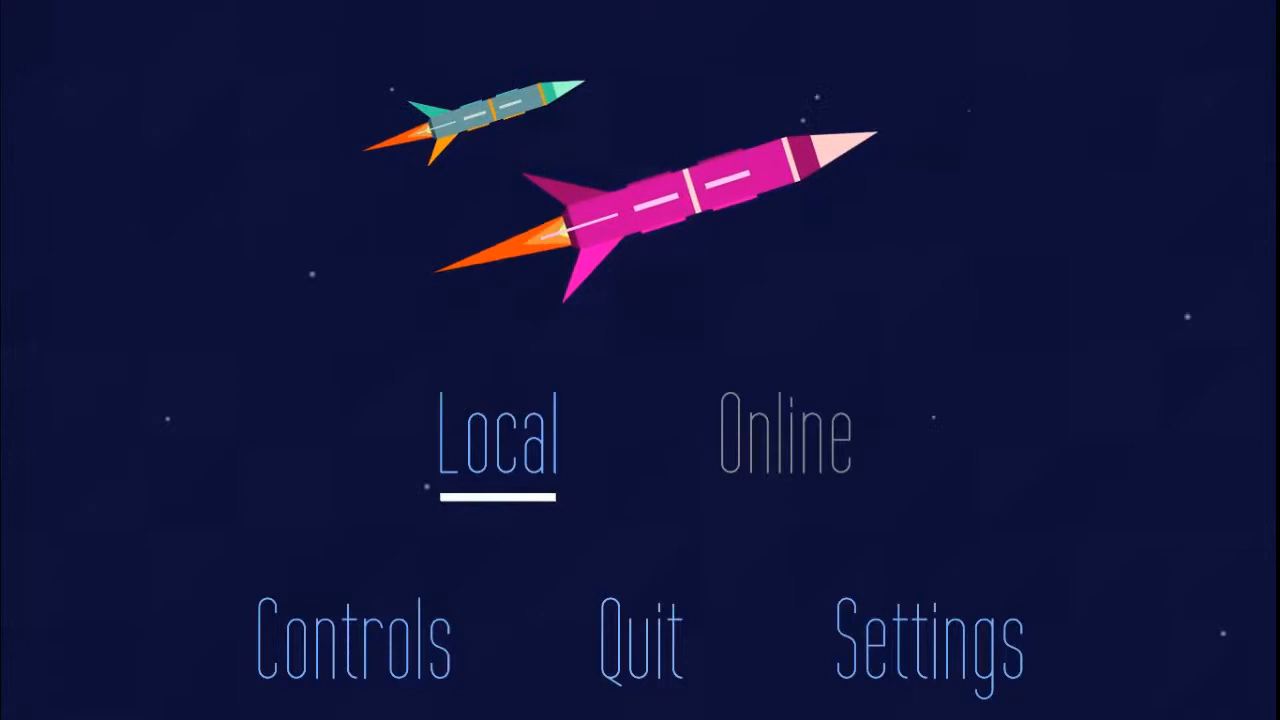
click(496, 432)
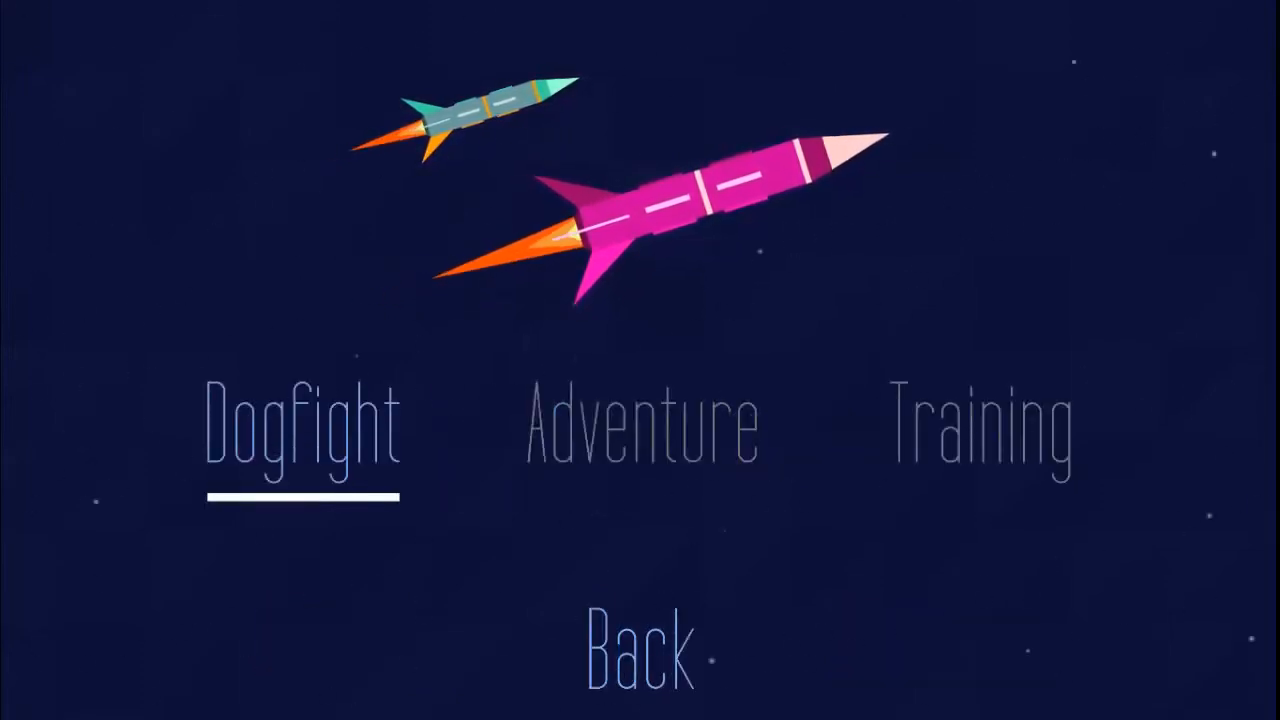